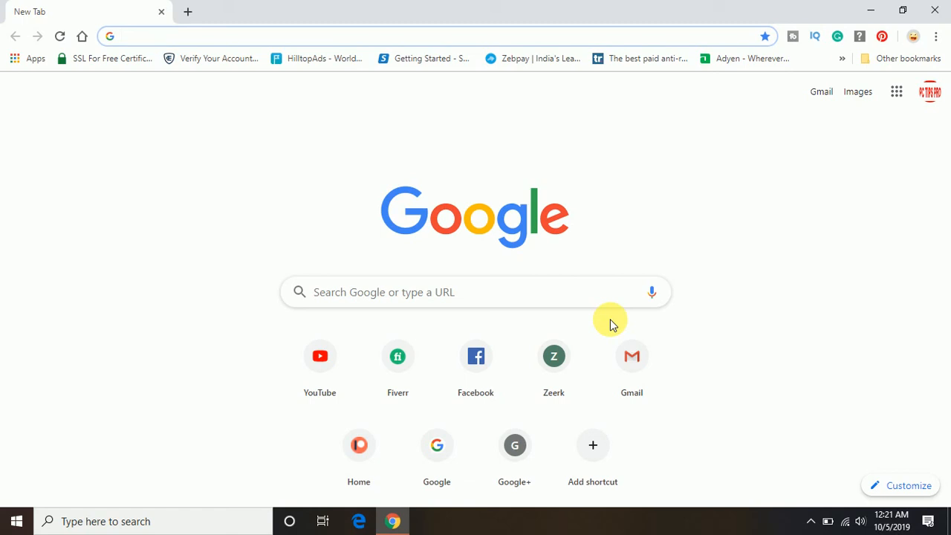
Search Google for 'google form' from the browser address bar
{"action": "left_click", "coordinate": [297, 36]}
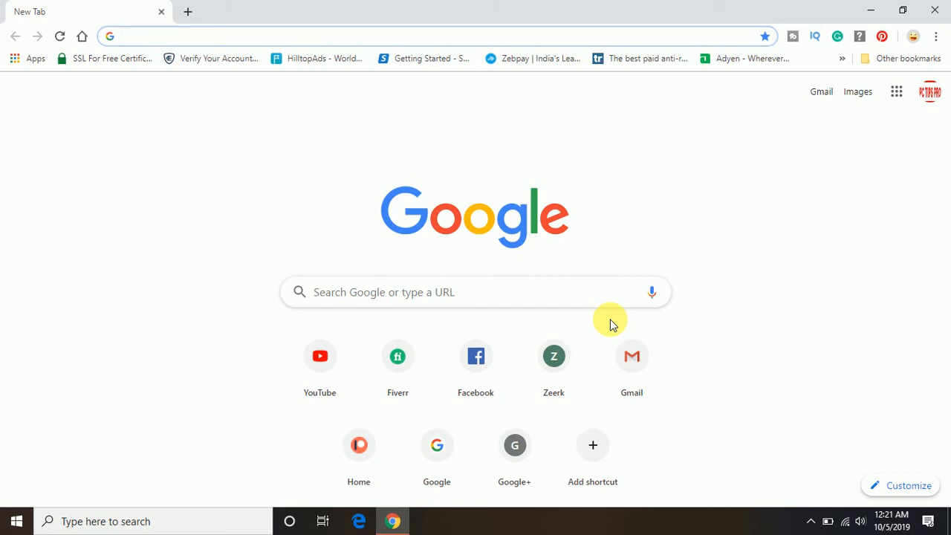
{"action": "mouse_move", "coordinate": [312, 41]}
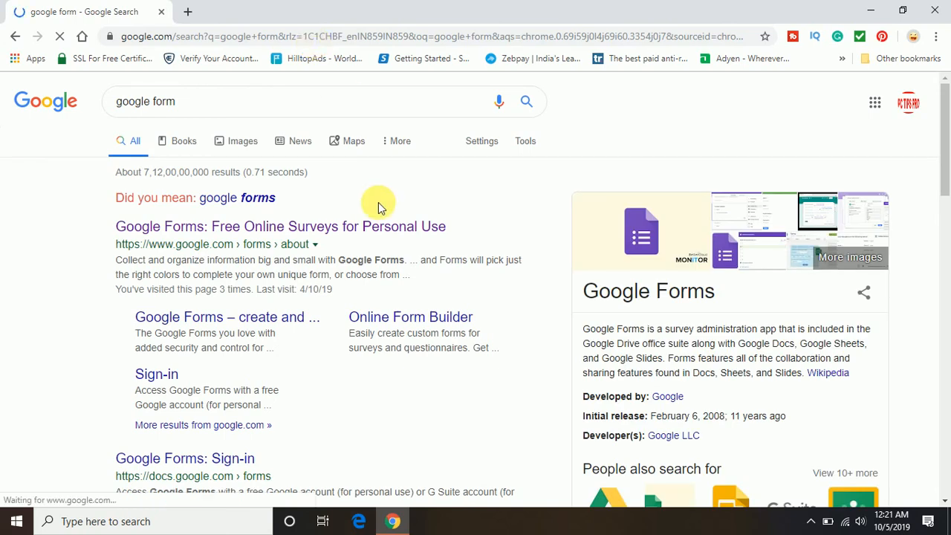
Reach the Google Forms home via the search result and 'Go to Google Forms'
{"action": "left_click", "coordinate": [279, 225]}
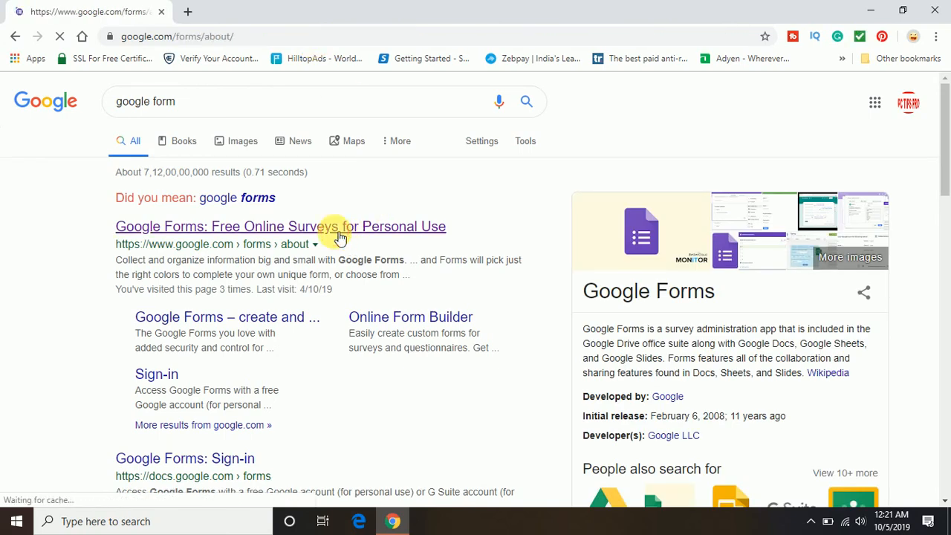
{"action": "left_click", "coordinate": [279, 226]}
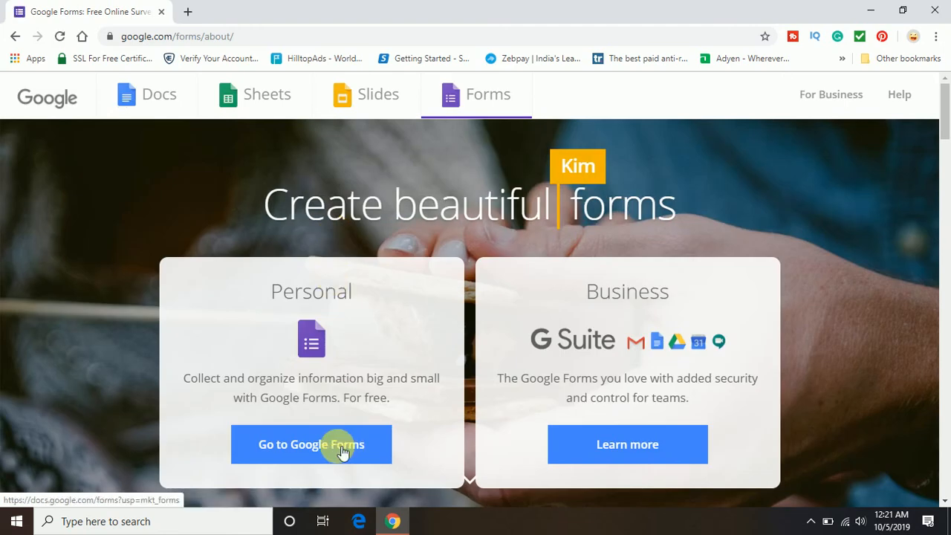
{"action": "left_click", "coordinate": [311, 443]}
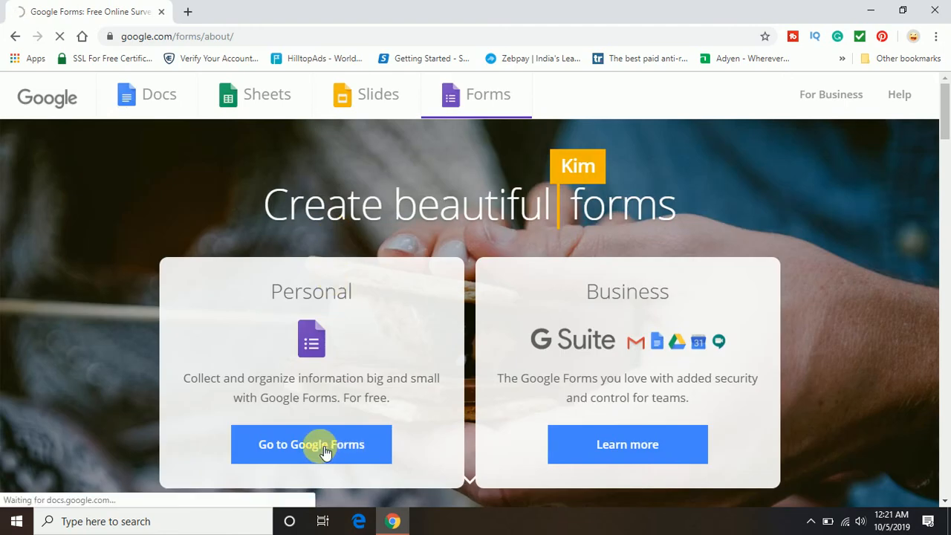
{"action": "left_click", "coordinate": [312, 445]}
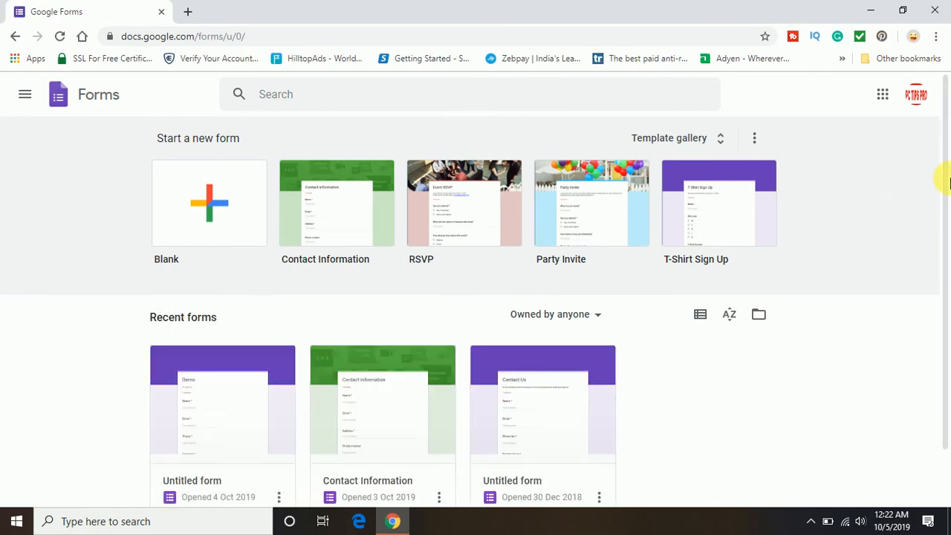
Scroll down to the Recent forms list showing the untitled and Contact Information forms
{"action": "scroll", "scroll_direction": "down", "scroll_amount": 3}
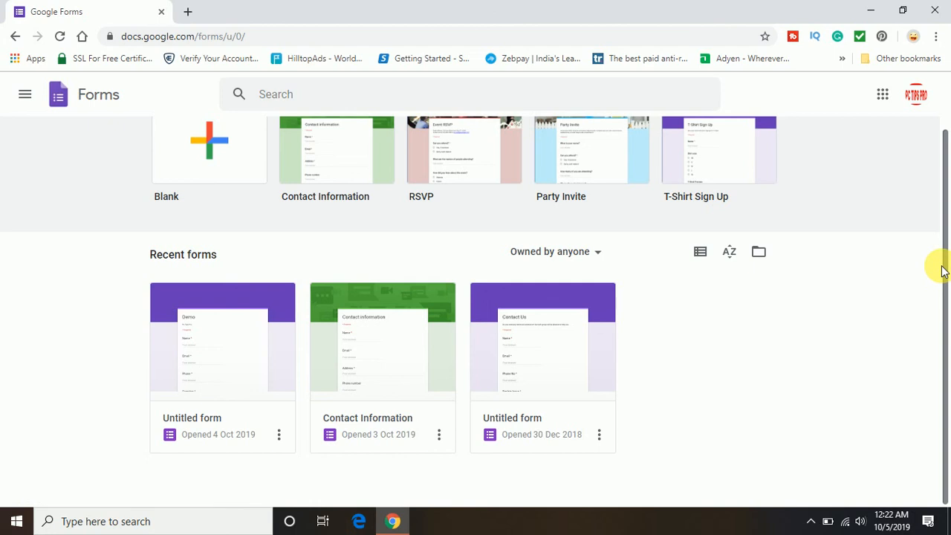
{"action": "mouse_move", "coordinate": [219, 331]}
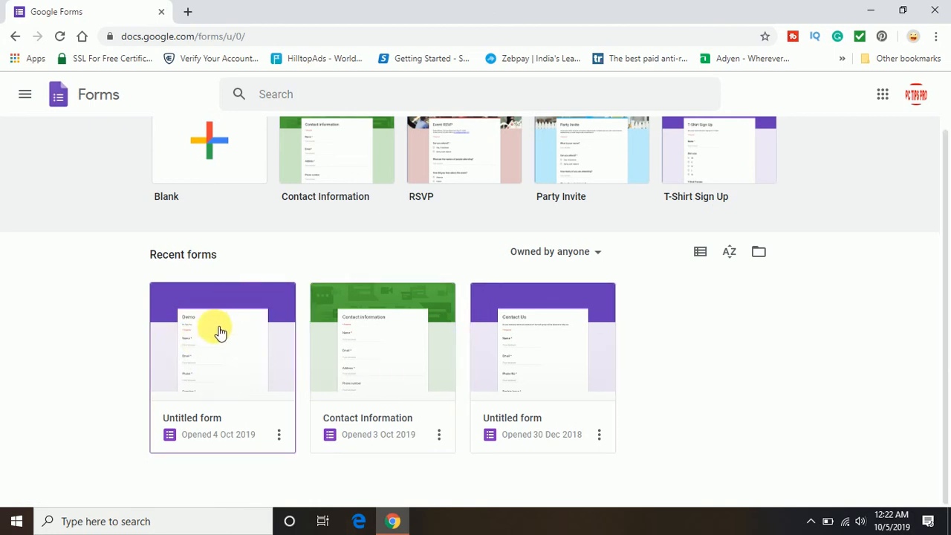
{"action": "mouse_move", "coordinate": [205, 341]}
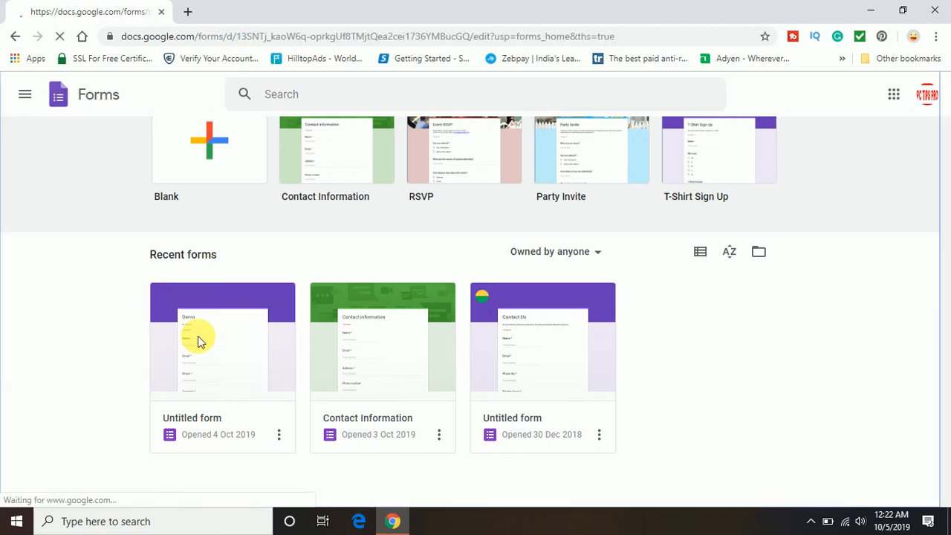
Open the Untitled Demo form and review its Name, Email, Phone and Question fields
{"action": "left_click", "coordinate": [223, 341]}
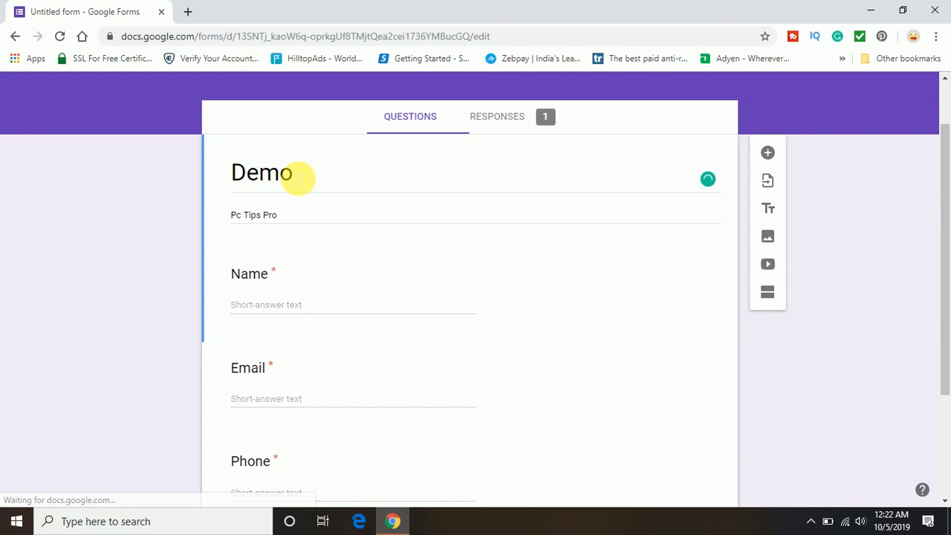
{"action": "mouse_move", "coordinate": [865, 245]}
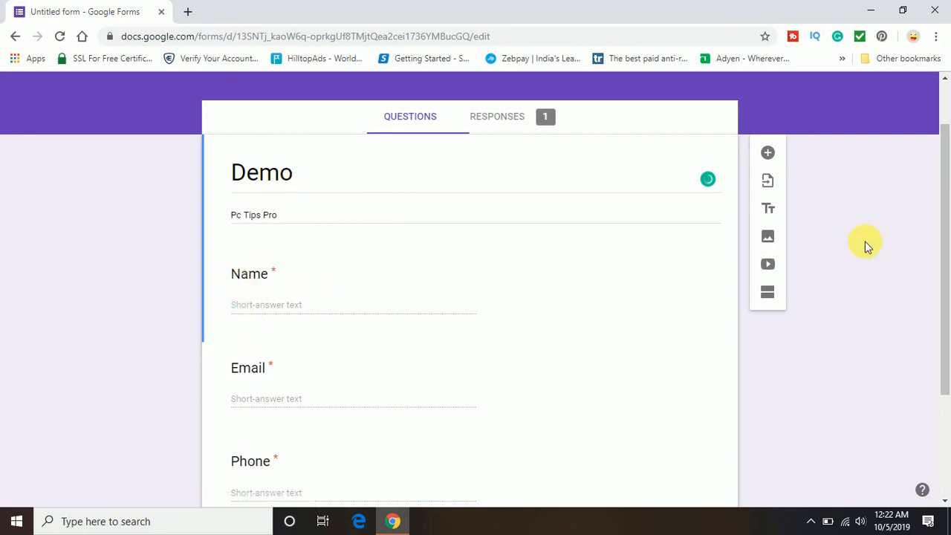
{"action": "scroll", "scroll_direction": "down", "scroll_amount": 3}
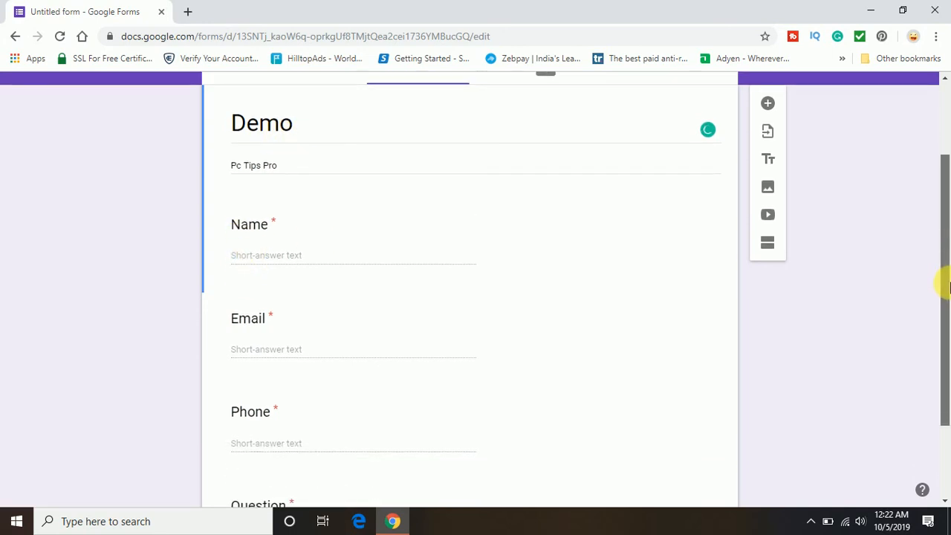
{"action": "scroll", "scroll_direction": "down", "scroll_amount": 3}
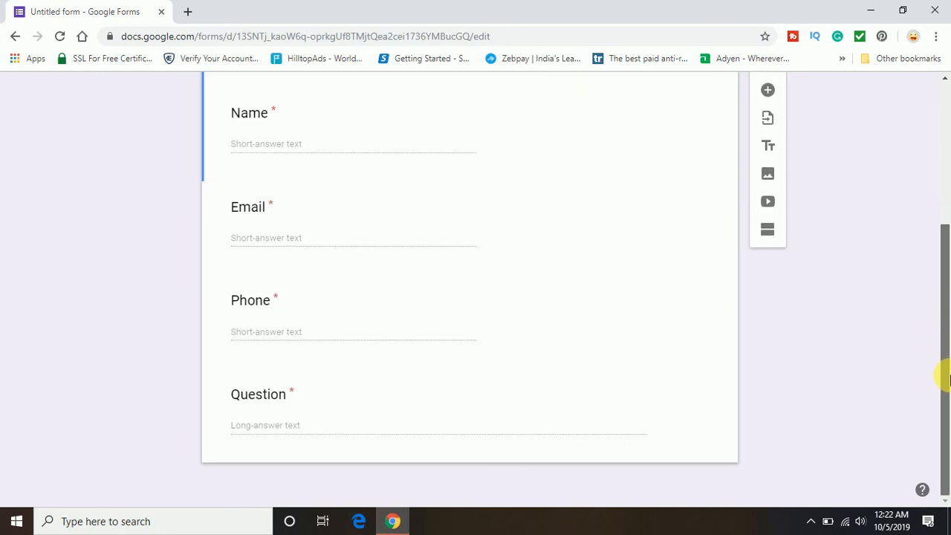
{"action": "scroll", "scroll_direction": "up", "scroll_amount": 3}
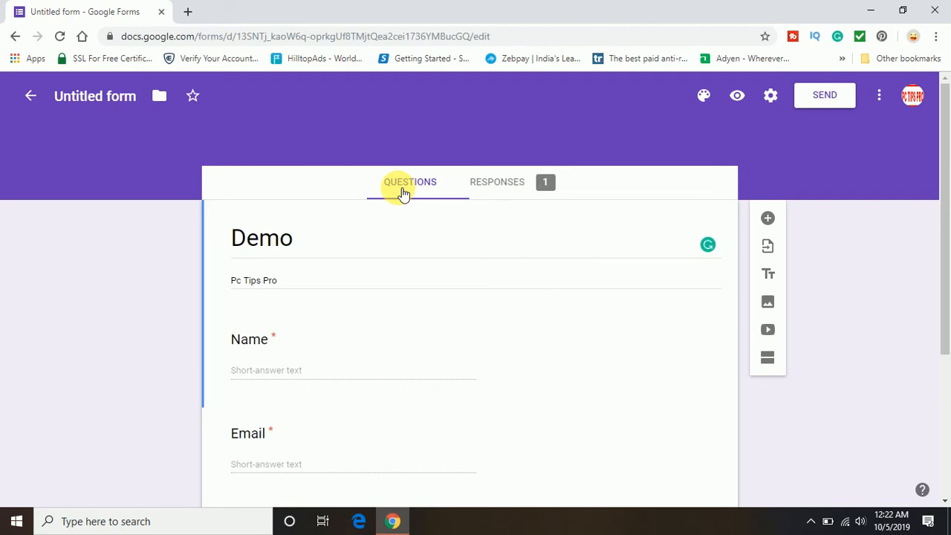
View the Responses summary showing 1 response with Name 'pc tips pro'
{"action": "left_click", "coordinate": [496, 182]}
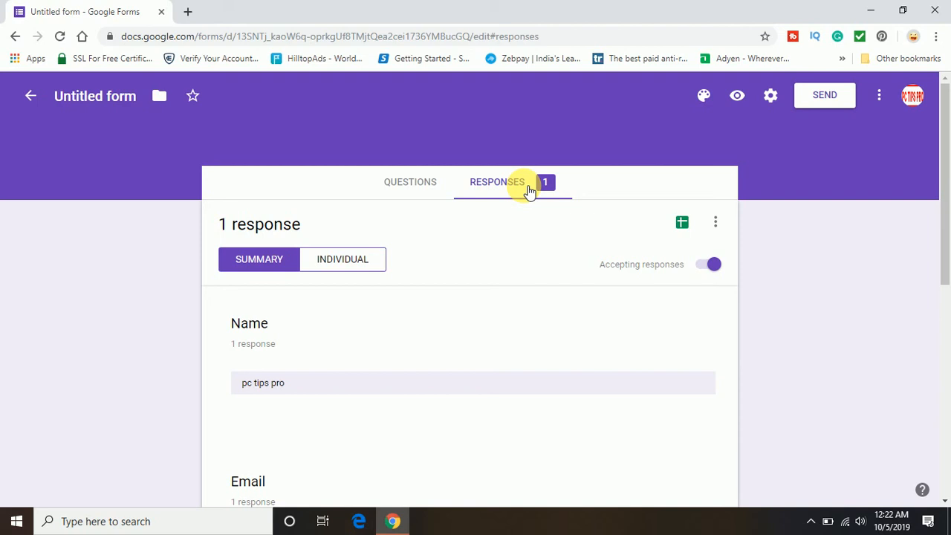
{"action": "mouse_move", "coordinate": [769, 95]}
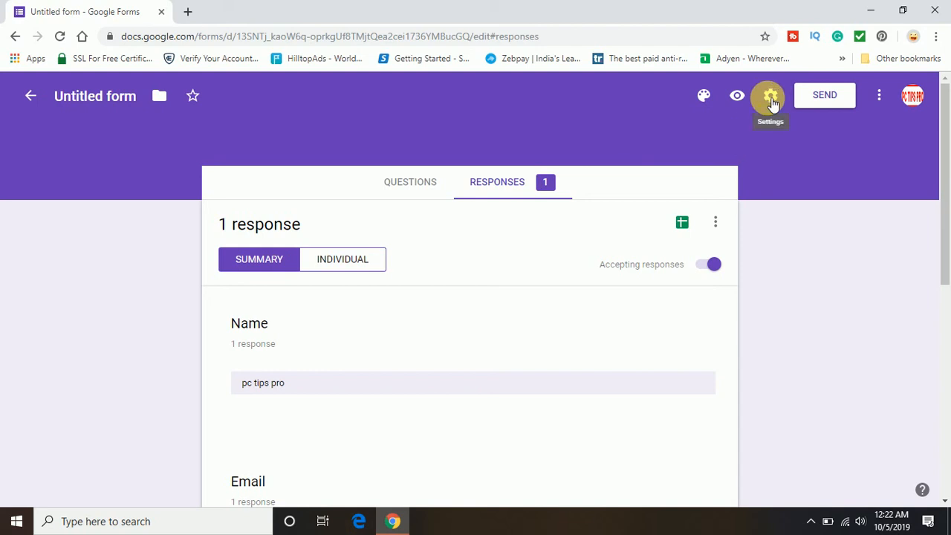
Copy the form's shareable link from Send and start a new browser tab for it
{"action": "left_click", "coordinate": [823, 96]}
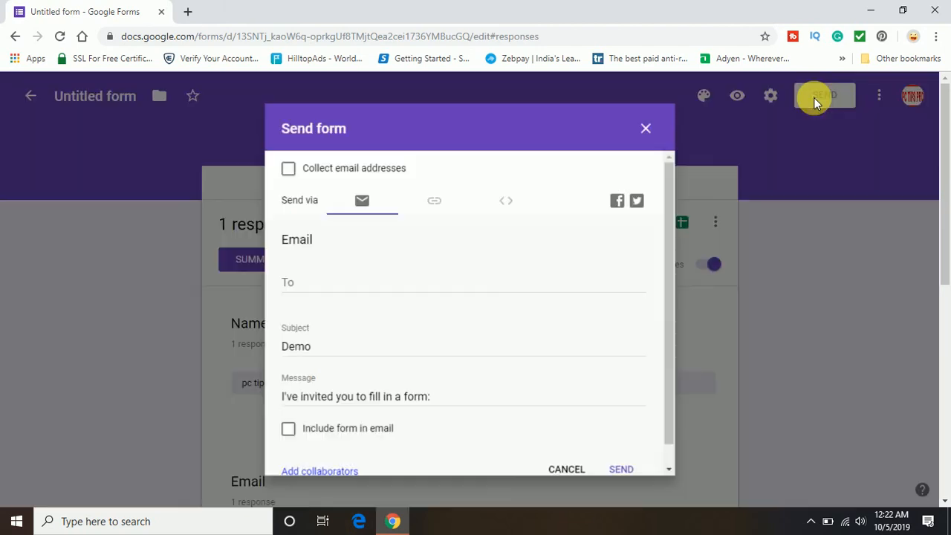
{"action": "mouse_move", "coordinate": [434, 199]}
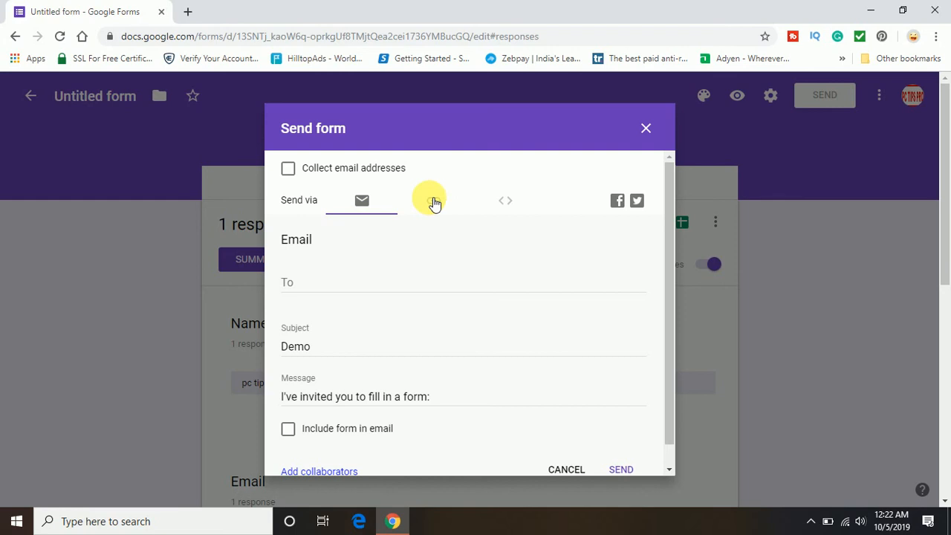
{"action": "left_click", "coordinate": [436, 201]}
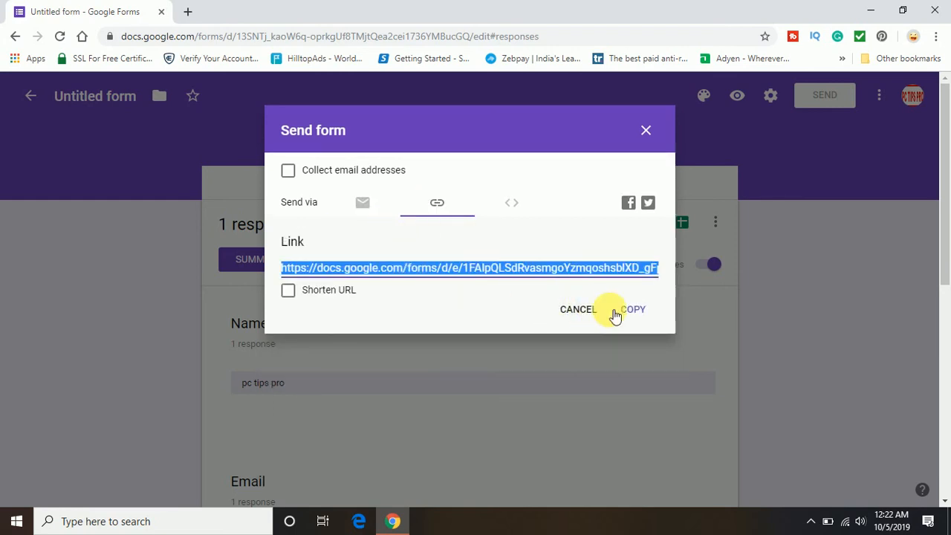
{"action": "left_click", "coordinate": [633, 309]}
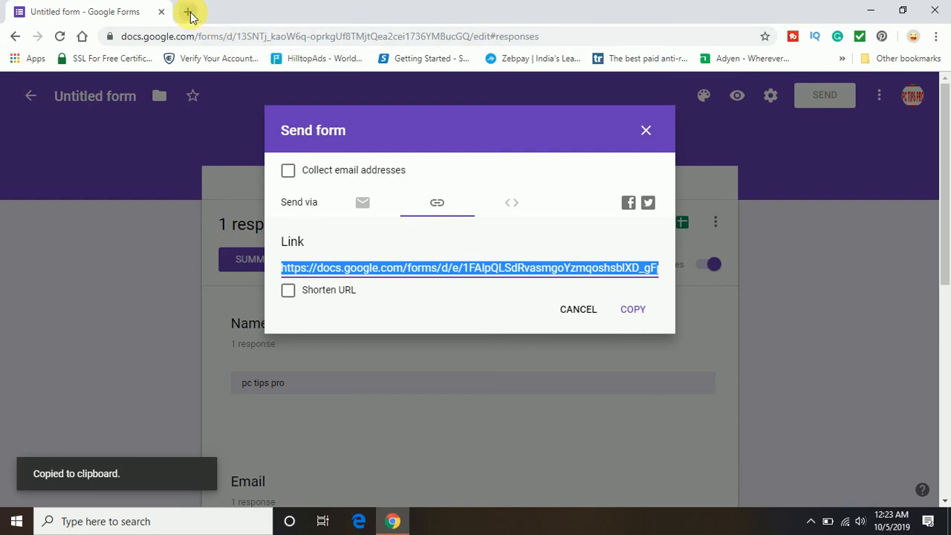
{"action": "left_click", "coordinate": [190, 12]}
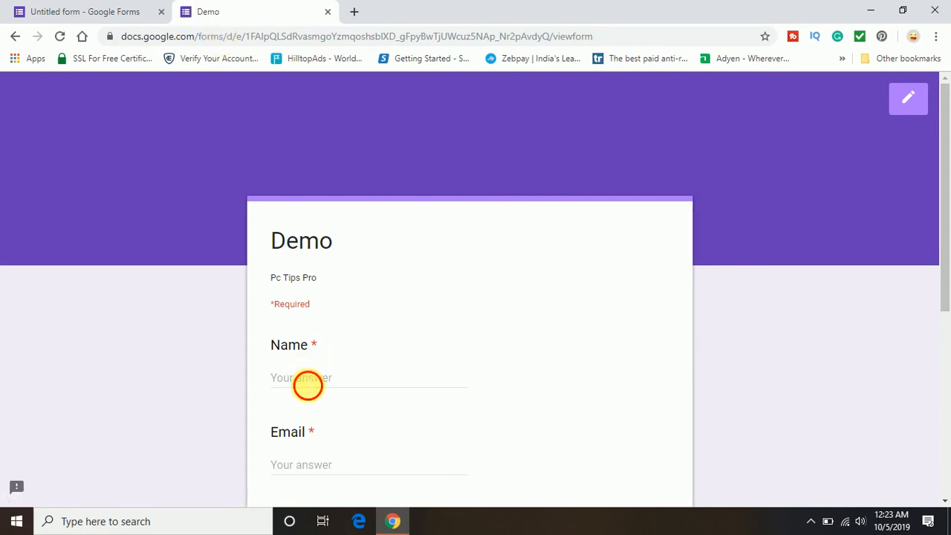
{"action": "type", "text": "De"}
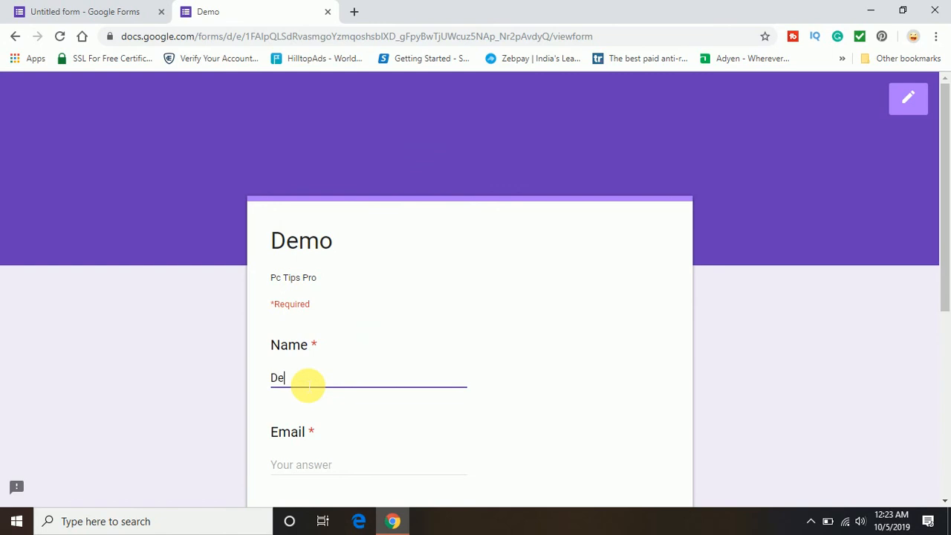
{"action": "type", "text": "mo"}
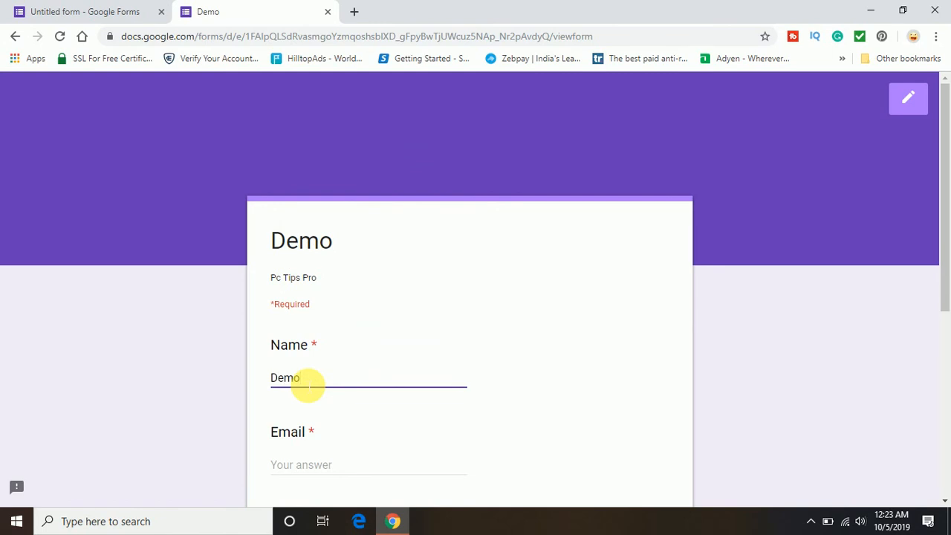
{"action": "type", "text": "Pc"}
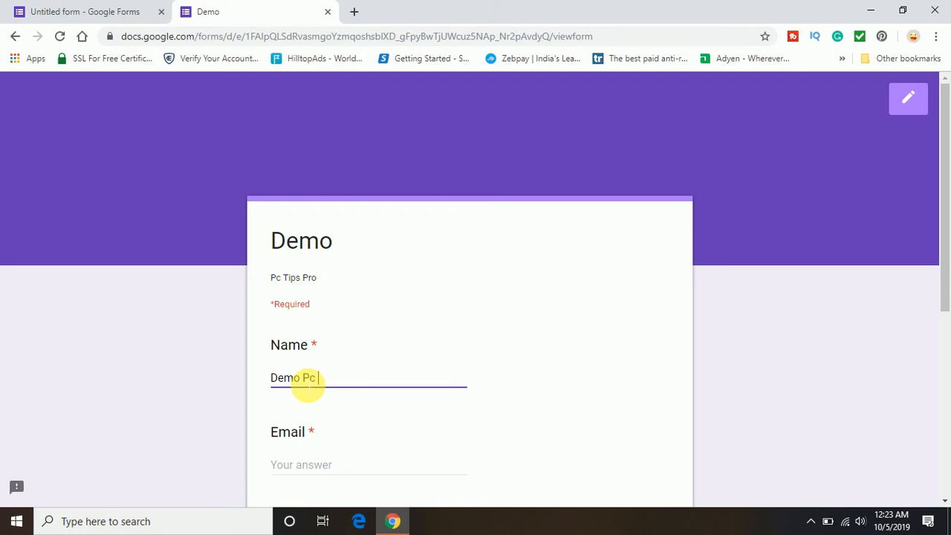
{"action": "type", "text": "Tips Pro"}
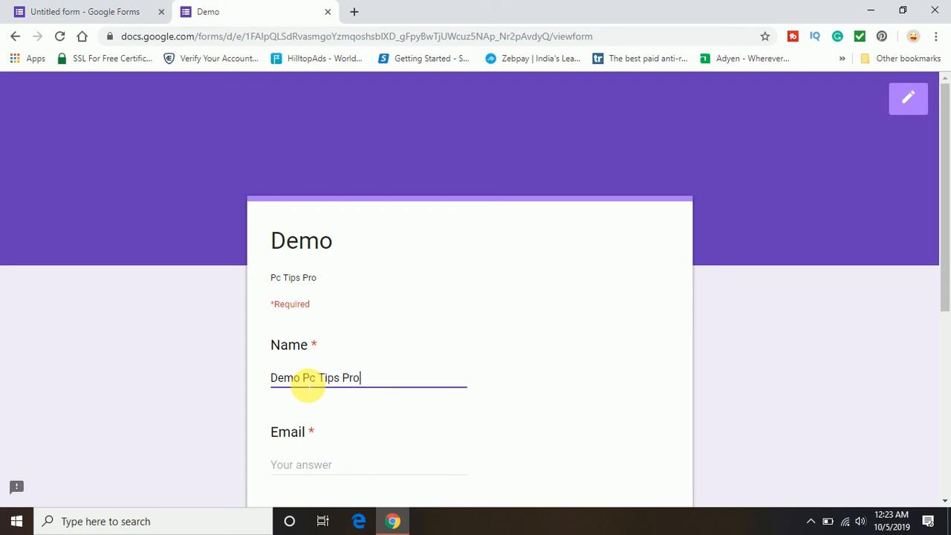
{"action": "left_click", "coordinate": [369, 463]}
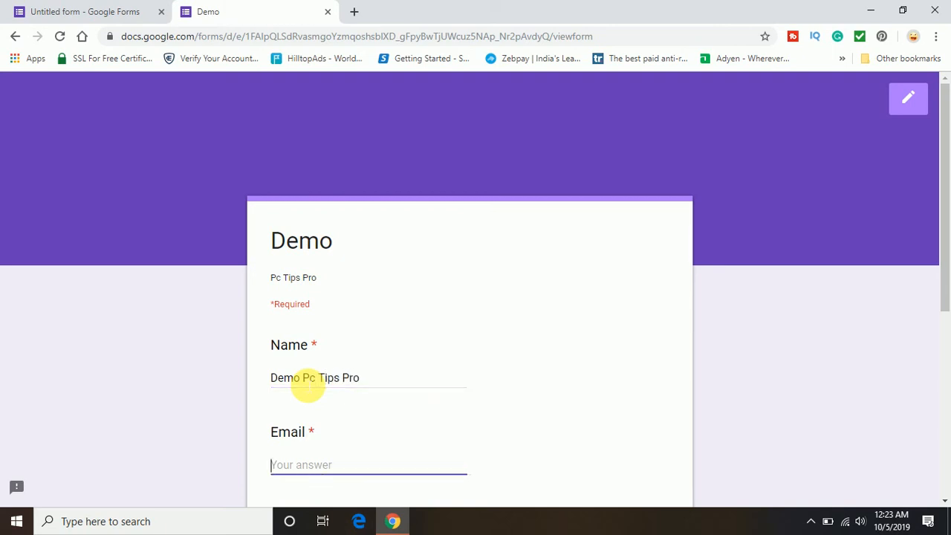
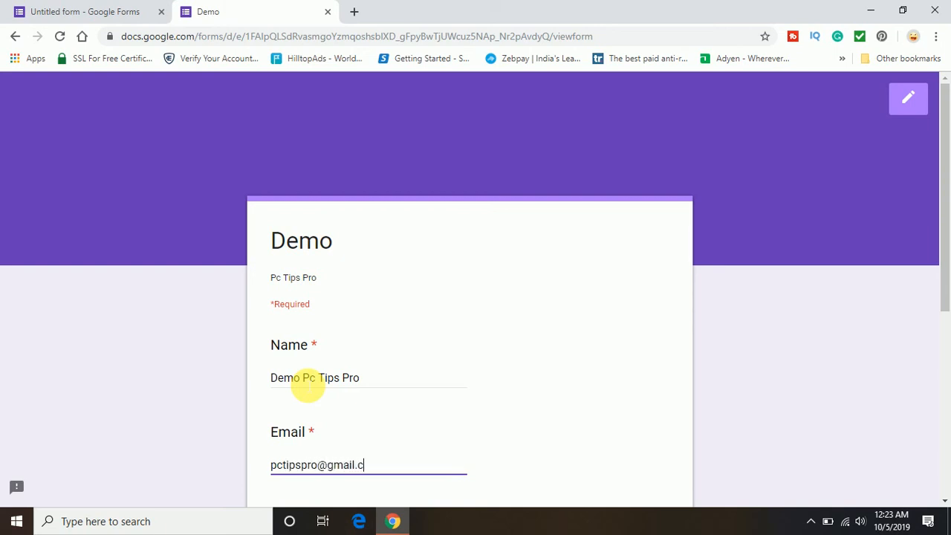
Fill Phone with 987654 and the Question field with 'How to'
{"action": "scroll", "scroll_direction": "down", "scroll_amount": 3}
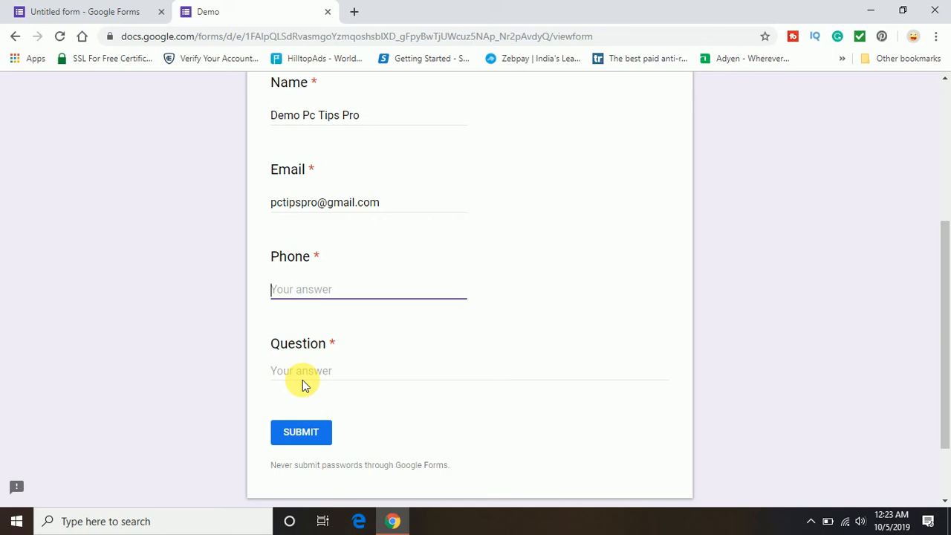
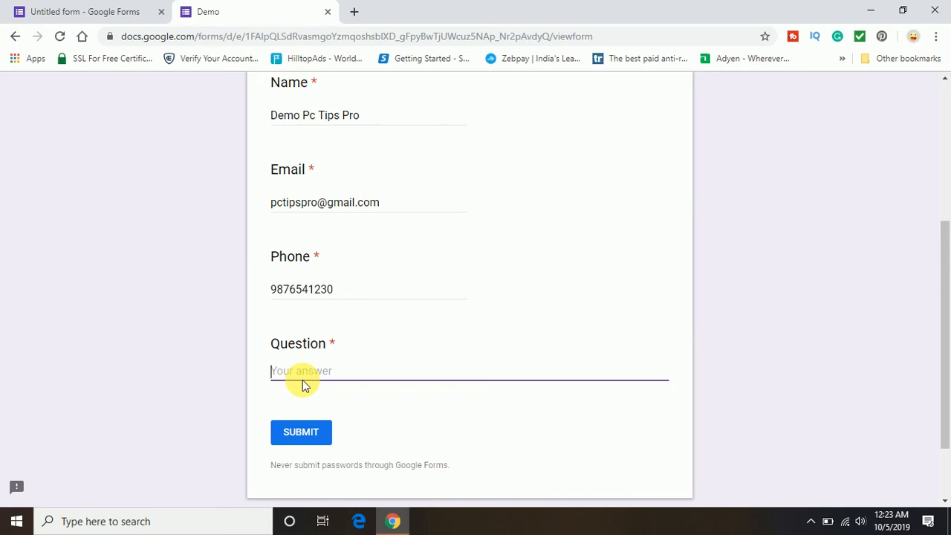
{"action": "type", "text": "How"}
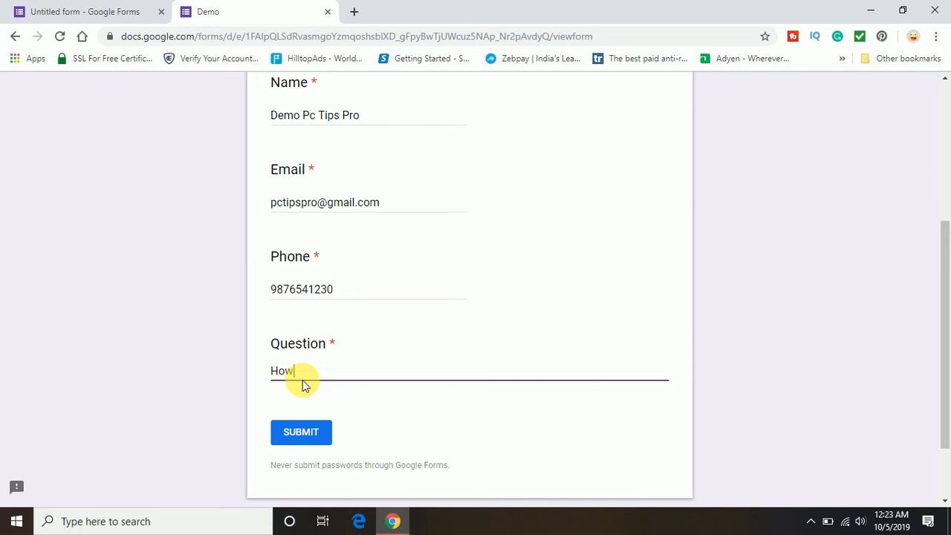
{"action": "type", "text": "to"}
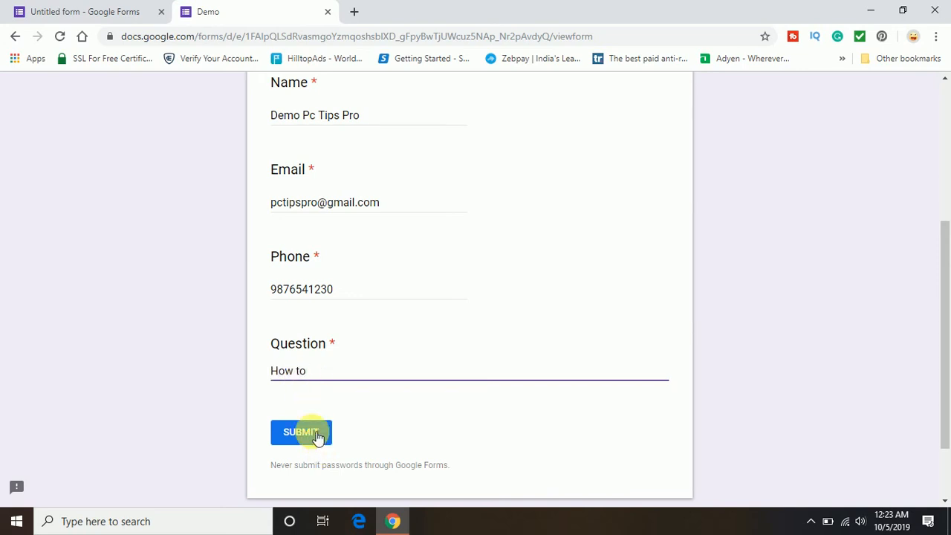
{"action": "mouse_move", "coordinate": [305, 364]}
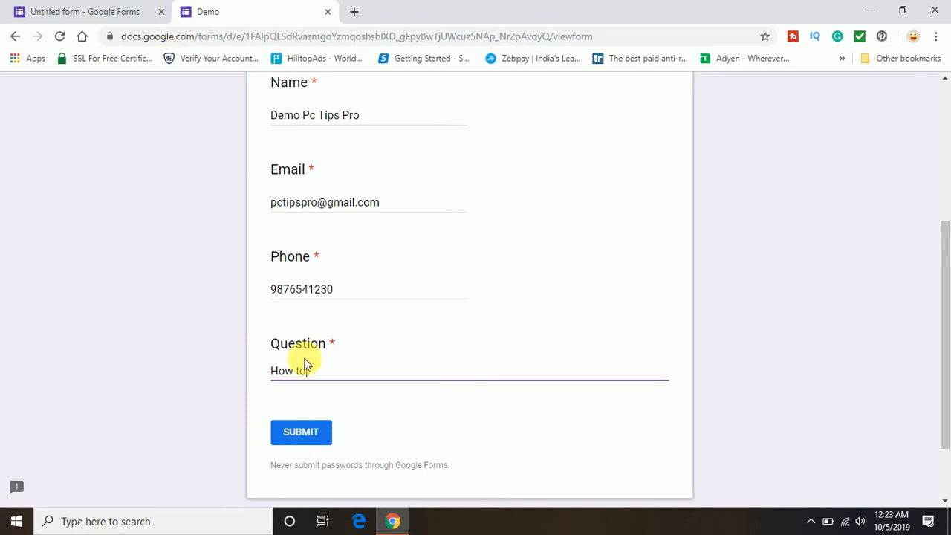
{"action": "scroll", "scroll_direction": "up", "scroll_amount": 3}
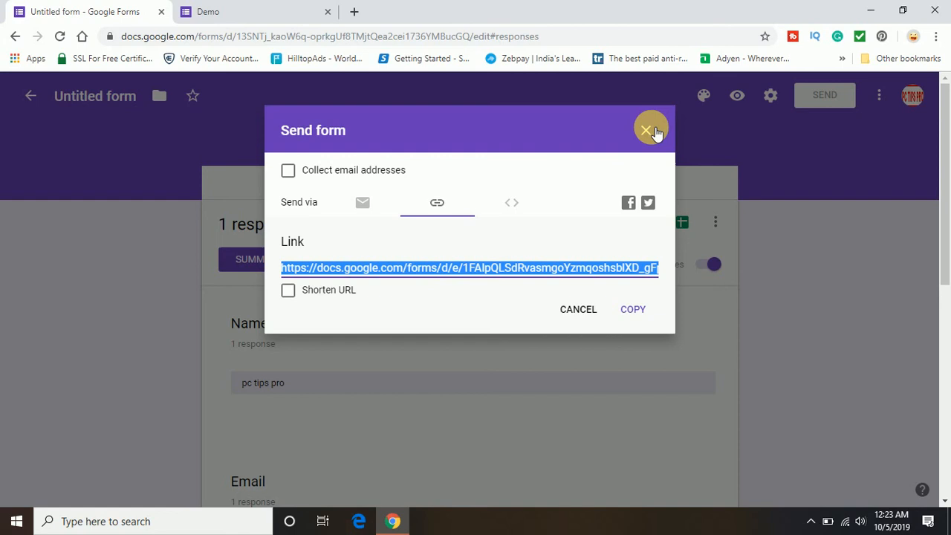
Dismiss the Send form dialog and submit the second Demo form response
{"action": "left_click", "coordinate": [645, 129]}
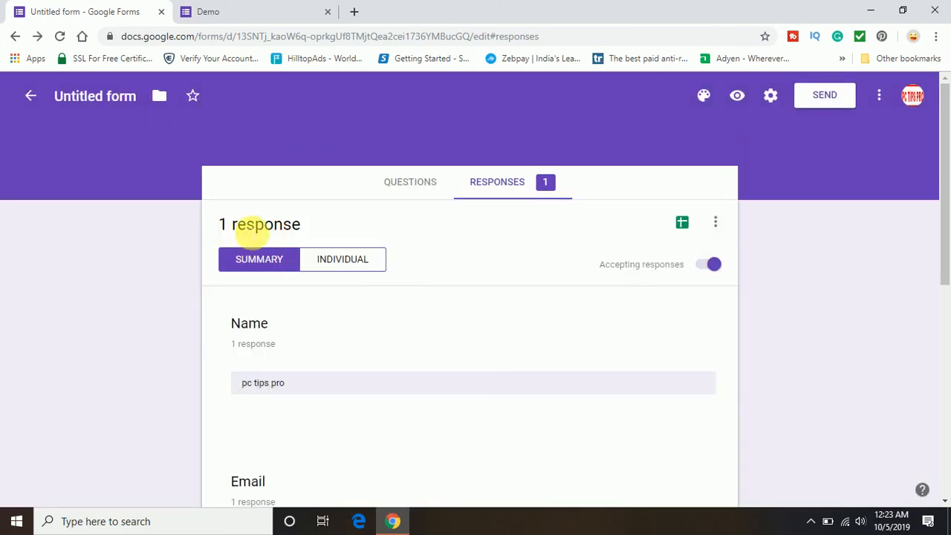
{"action": "mouse_move", "coordinate": [254, 6]}
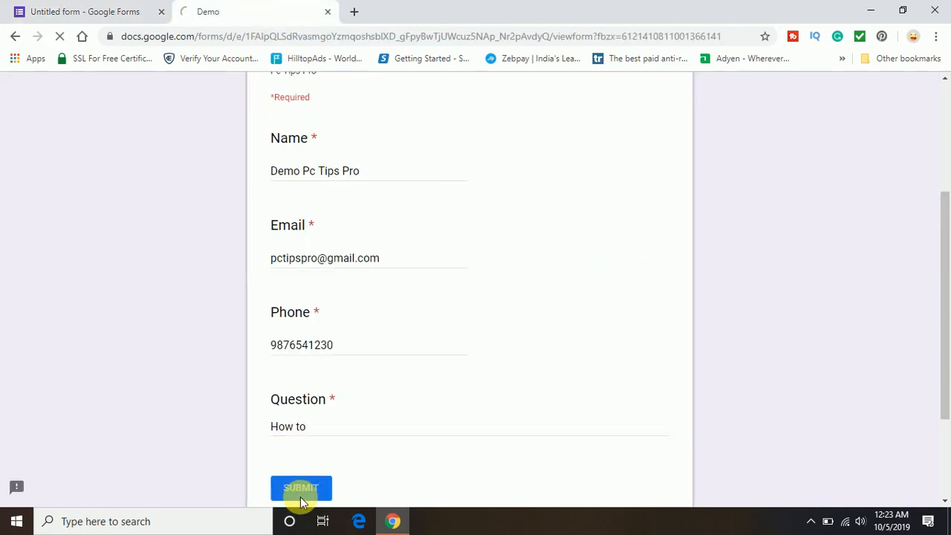
{"action": "left_click", "coordinate": [300, 487]}
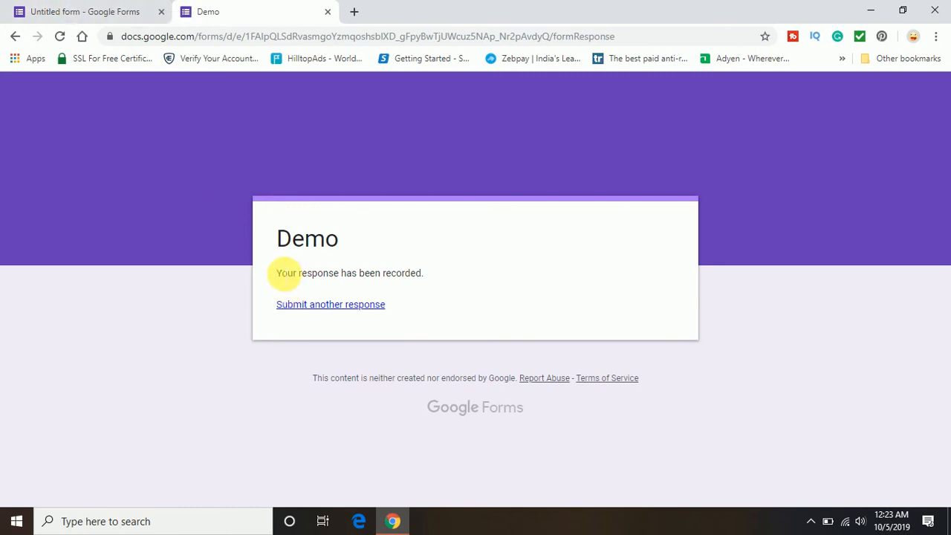
{"action": "mouse_move", "coordinate": [74, 12]}
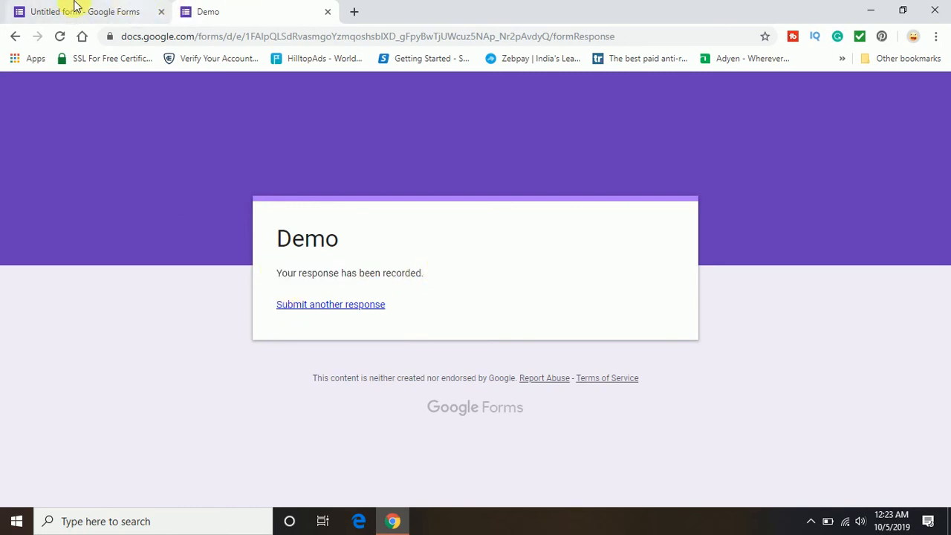
Return to the editor tab and review the 2-response summary of names, emails and phones
{"action": "left_click", "coordinate": [74, 12]}
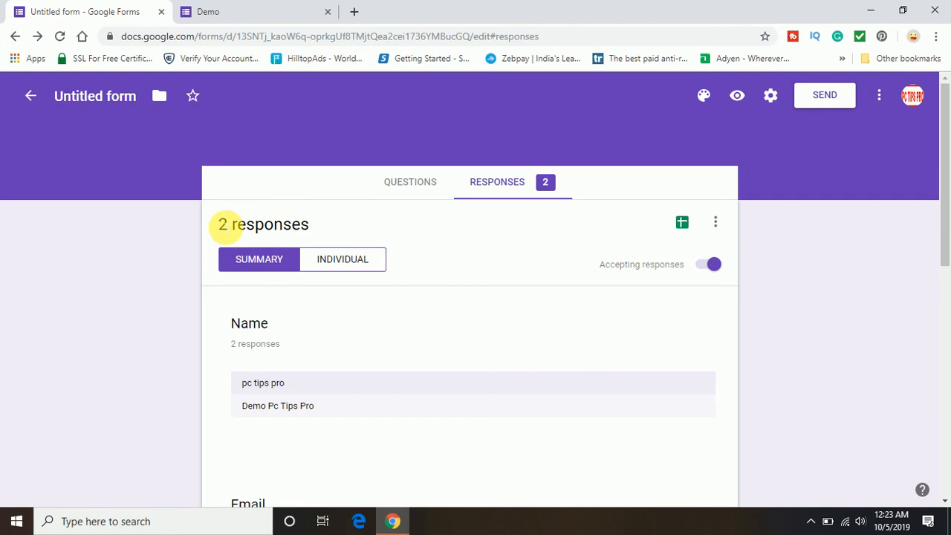
{"action": "double_click", "coordinate": [261, 223]}
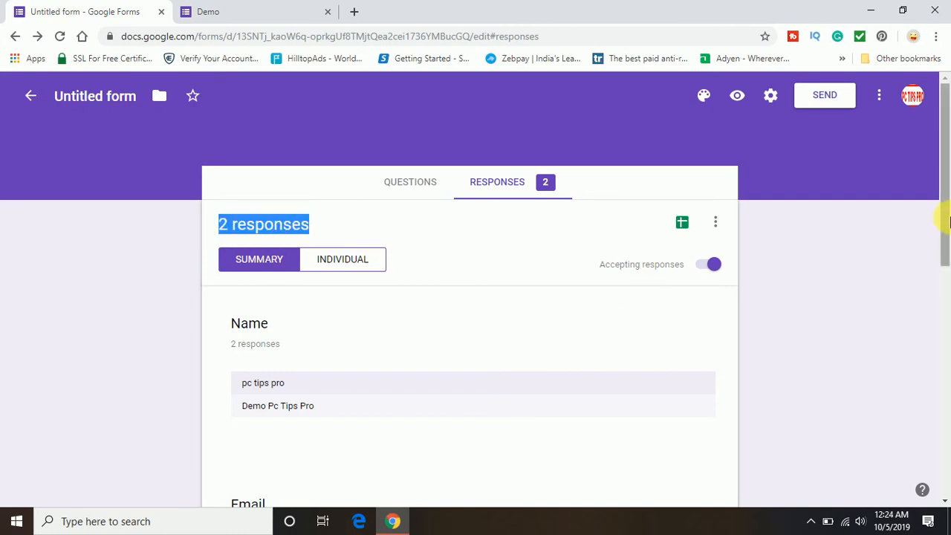
{"action": "scroll", "scroll_direction": "down", "scroll_amount": 3}
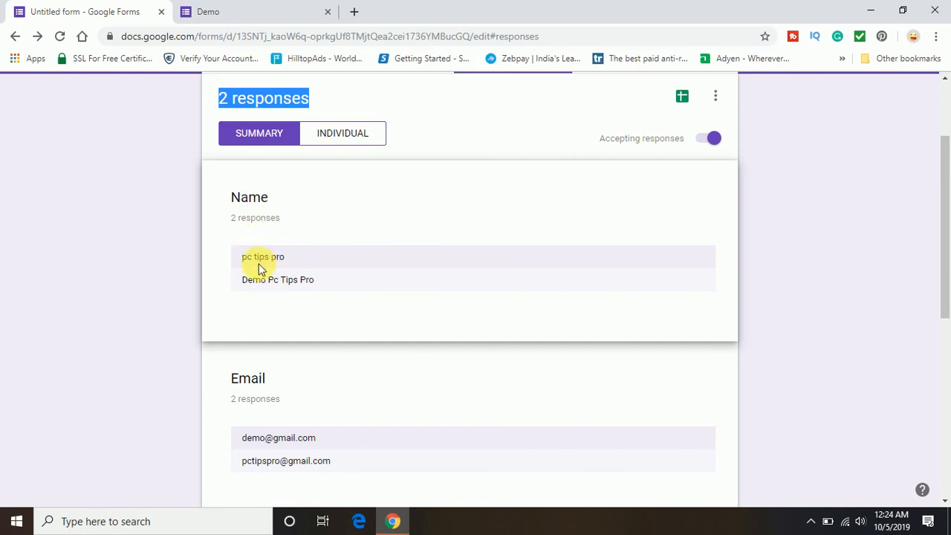
{"action": "mouse_move", "coordinate": [261, 453]}
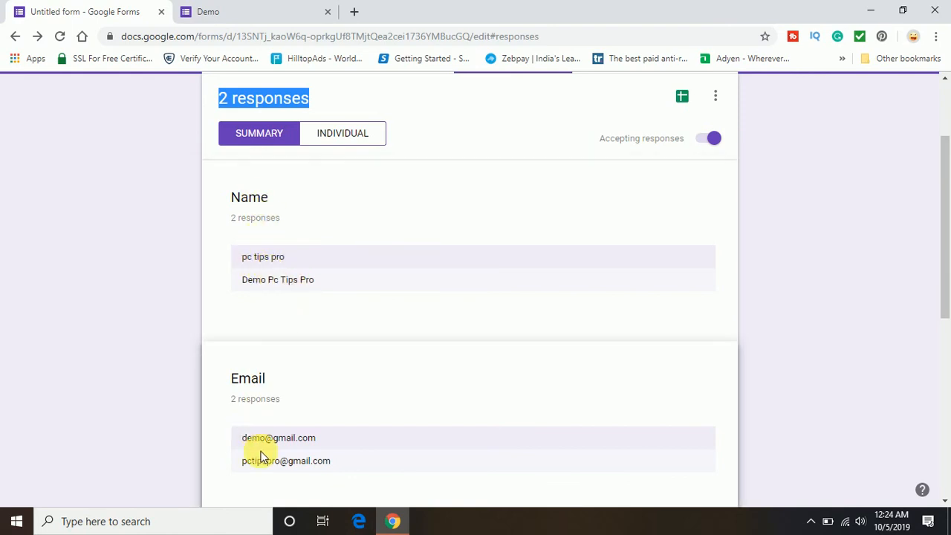
{"action": "scroll", "scroll_direction": "down", "scroll_amount": 3}
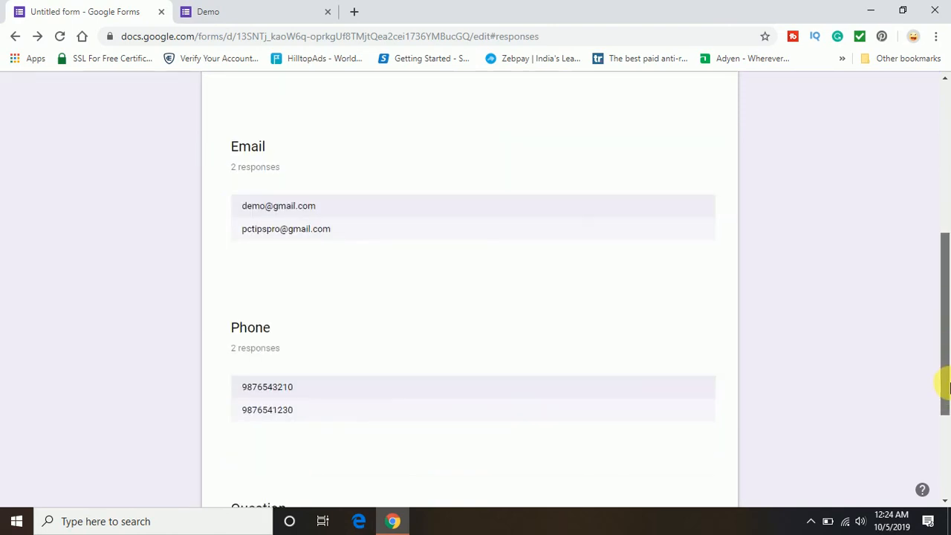
{"action": "scroll", "scroll_direction": "up", "scroll_amount": 3}
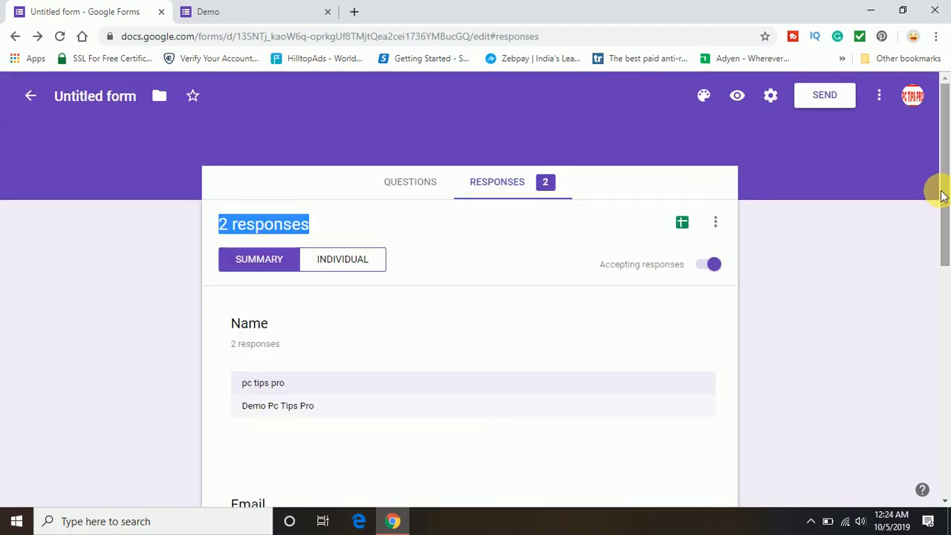
{"action": "mouse_move", "coordinate": [784, 334]}
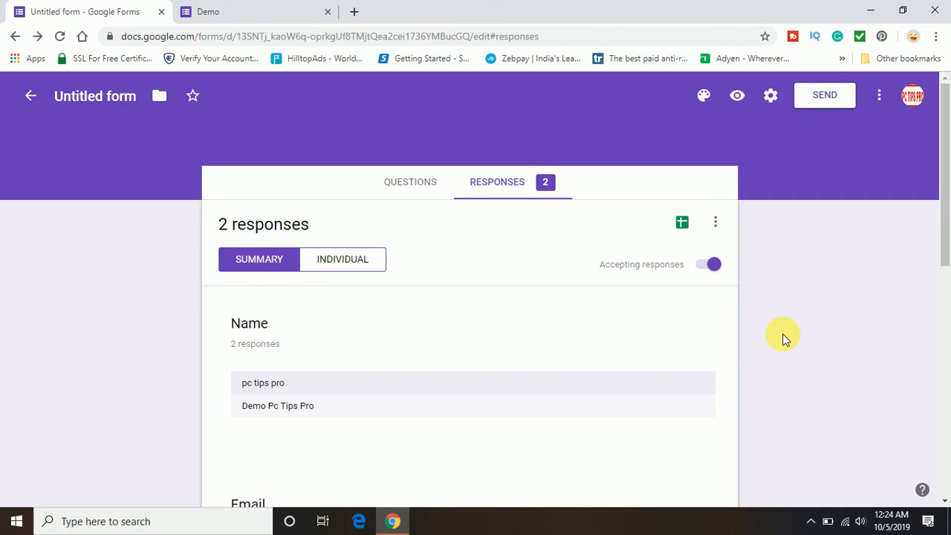
{"action": "mouse_move", "coordinate": [549, 395]}
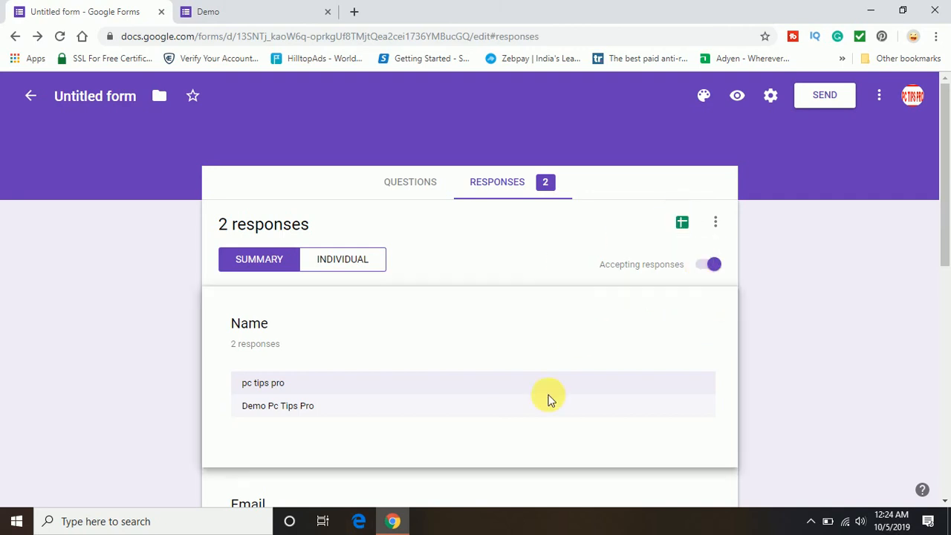
{"action": "mouse_move", "coordinate": [737, 324]}
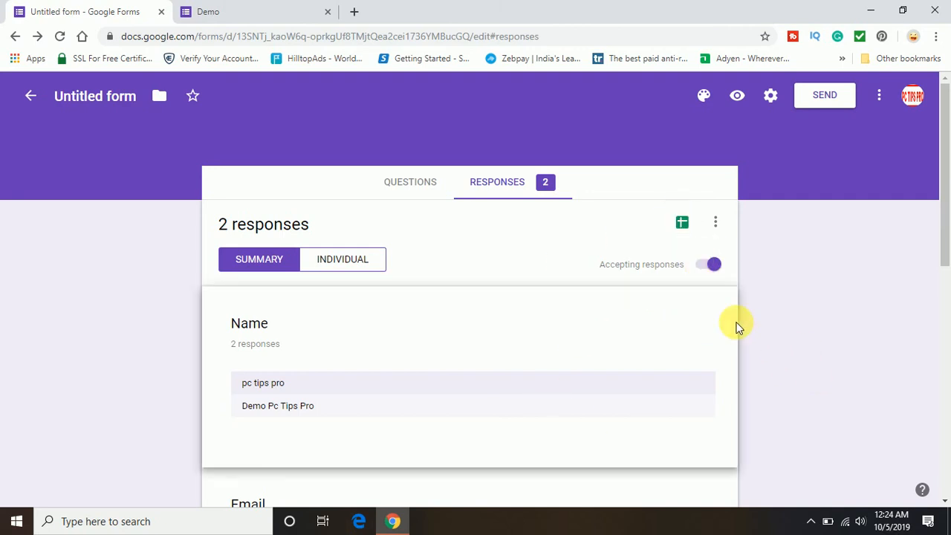
{"action": "mouse_move", "coordinate": [681, 222]}
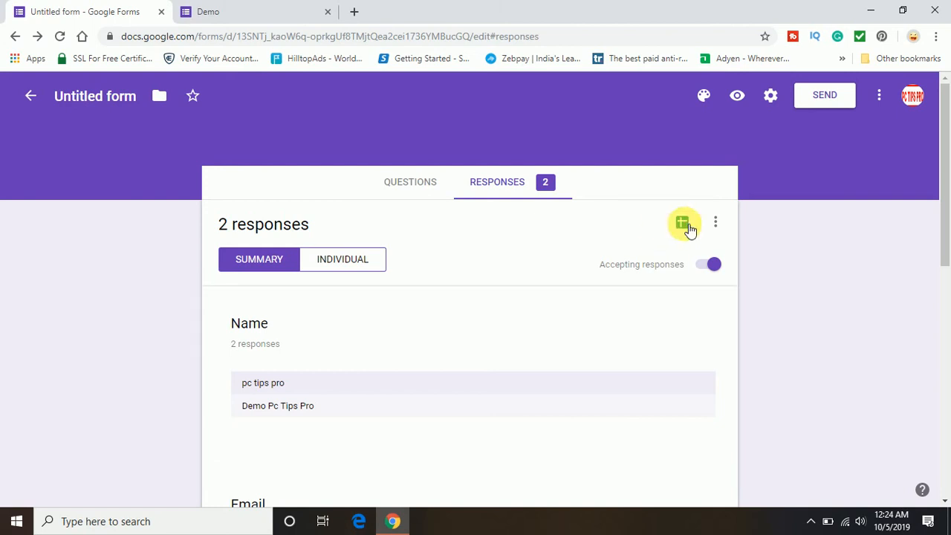
{"action": "mouse_move", "coordinate": [682, 223]}
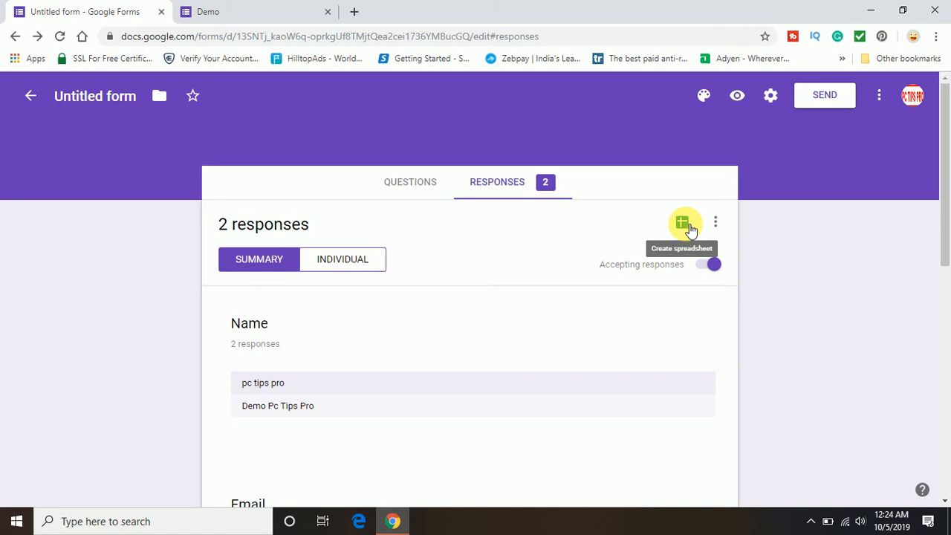
Link the responses to a newly created spreadsheet named 'Demo' via the Sheets icon
{"action": "left_click", "coordinate": [680, 223]}
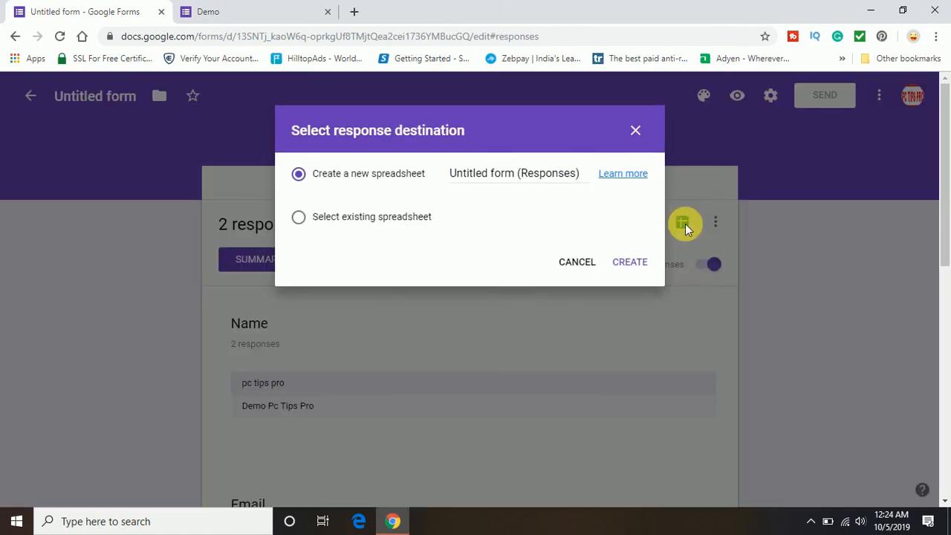
{"action": "mouse_move", "coordinate": [502, 191]}
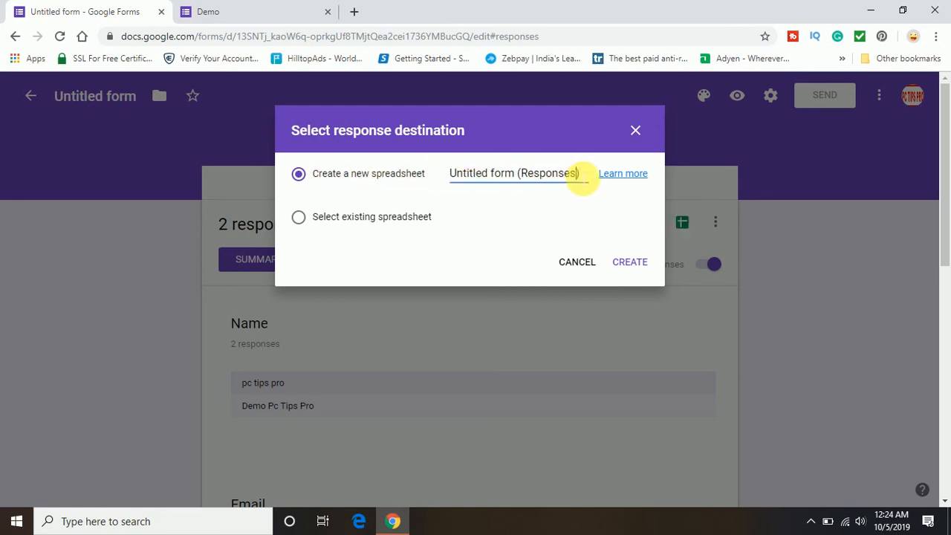
{"action": "key", "text": "Backspace"}
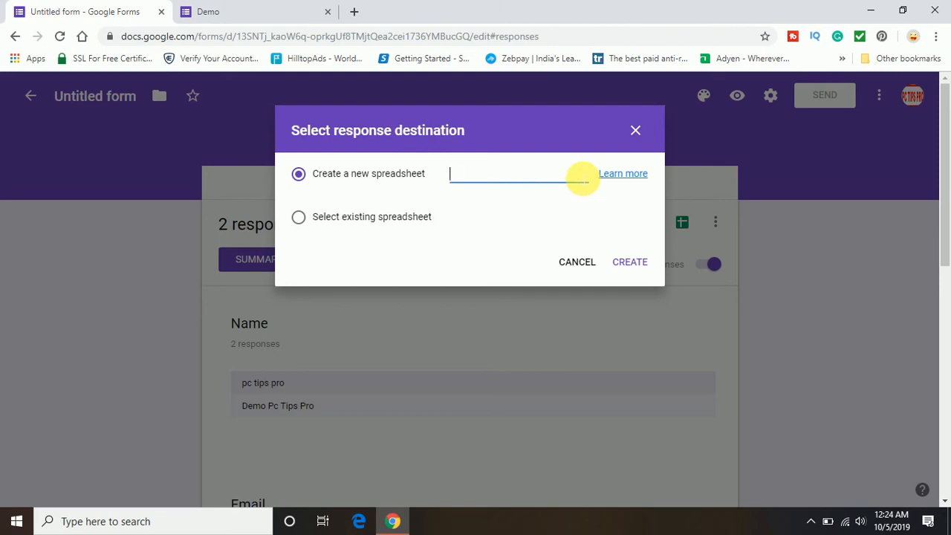
{"action": "type", "text": "Demo"}
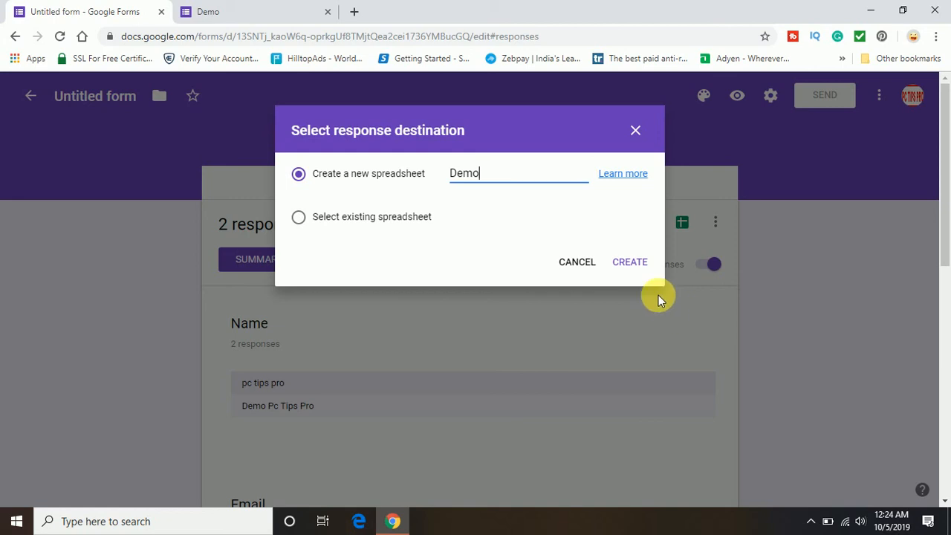
{"action": "mouse_move", "coordinate": [354, 220]}
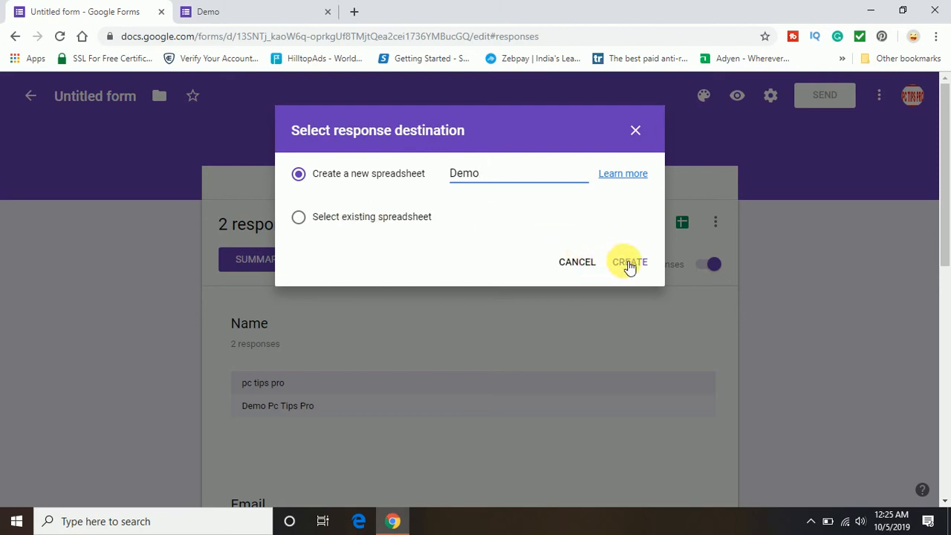
{"action": "left_click", "coordinate": [630, 262]}
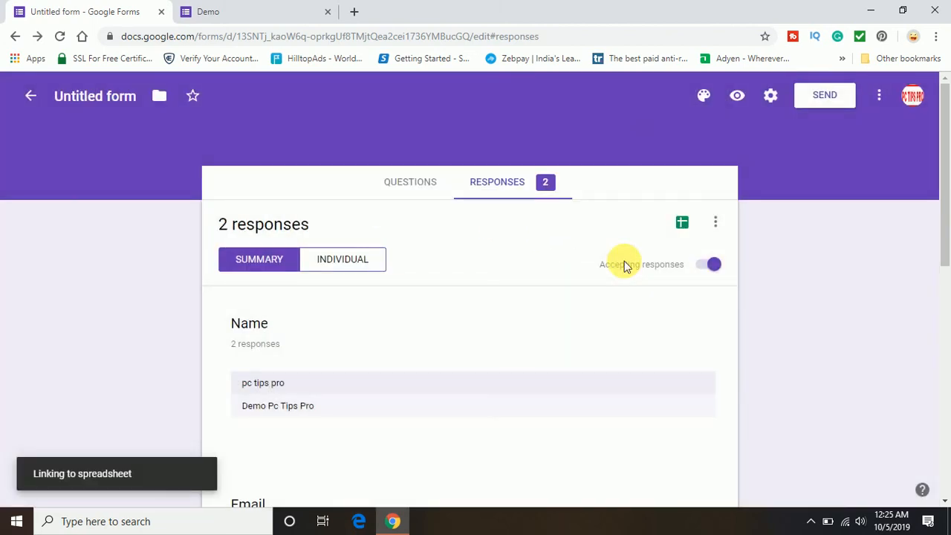
View the Demo spreadsheet listing both responses with Timestamp, Name, Email, Phone and Question columns
{"action": "left_click", "coordinate": [681, 223]}
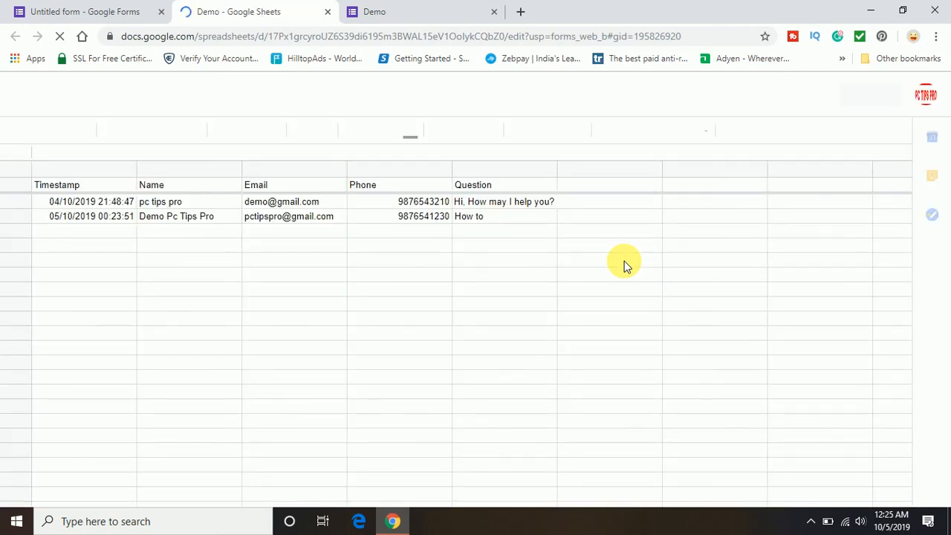